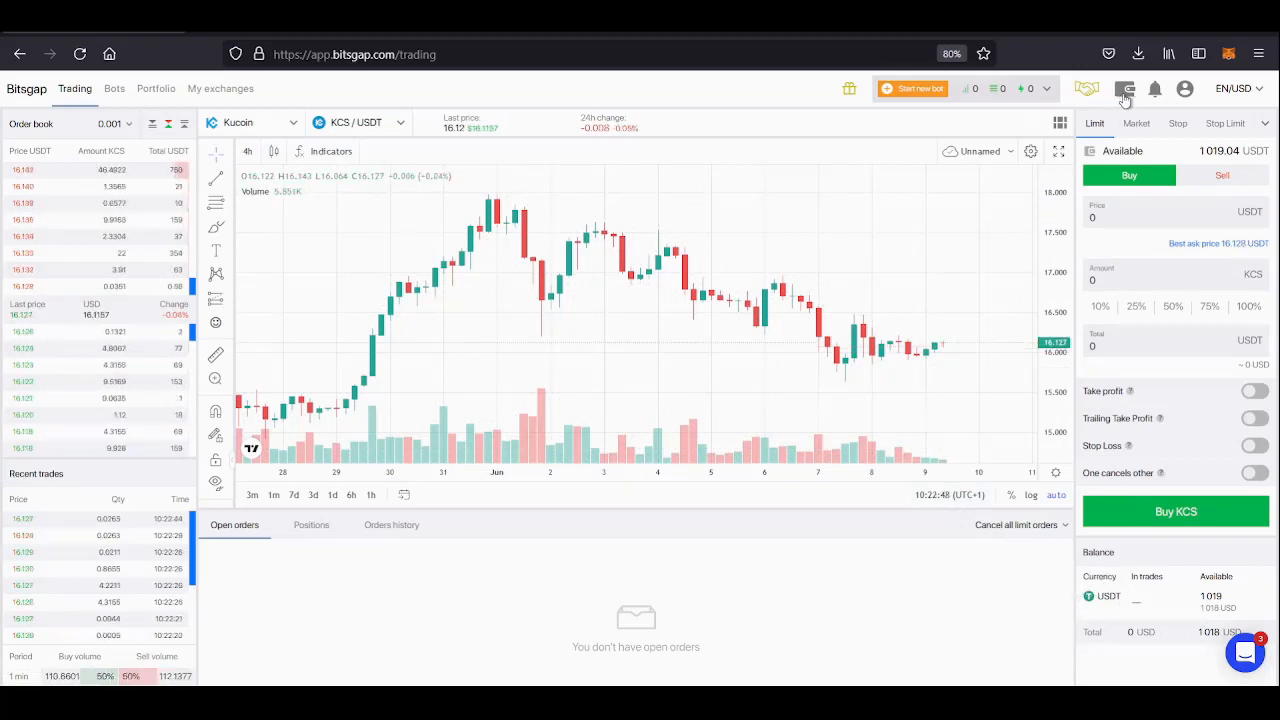
Show the per-exchange balance breakdown, Kucoin holding about 1,018 USD.
left_click(1124, 88)
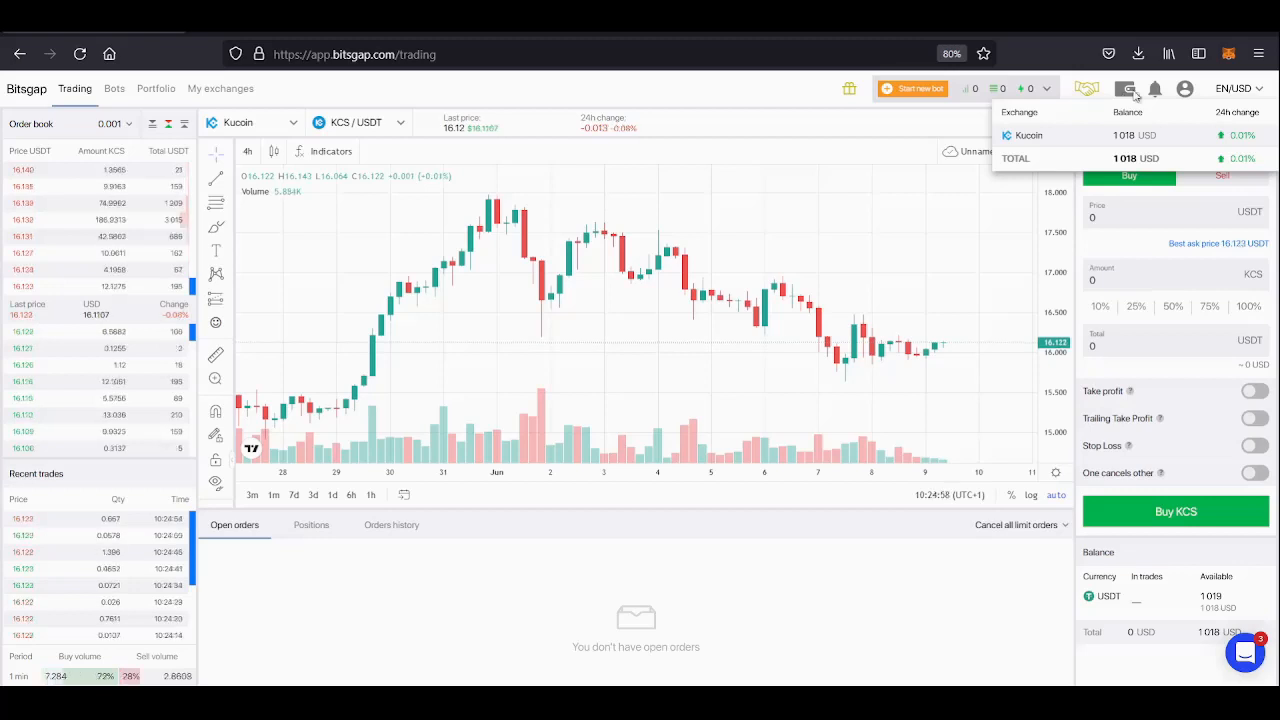
mouse_move(1148, 92)
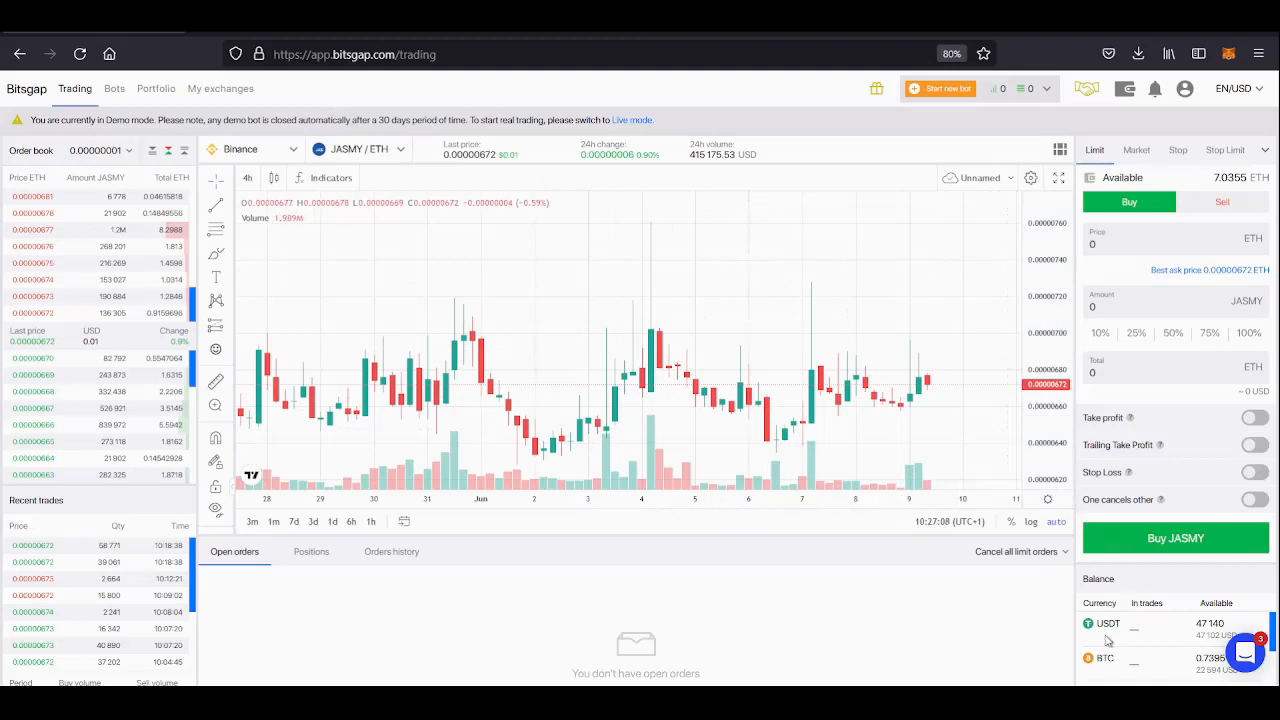
Review the demo Binance coin holdings and show per-exchange balances totalling about 775,645 USD.
scroll("down", 3)
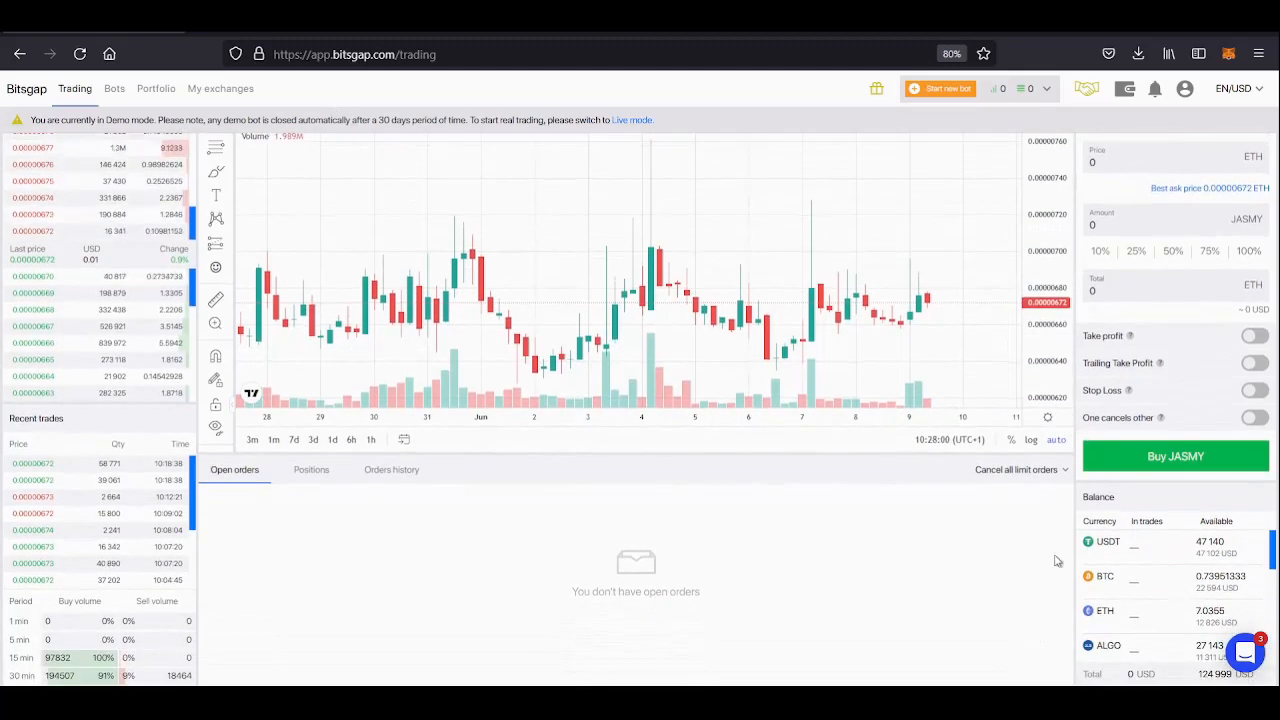
mouse_move(1056, 584)
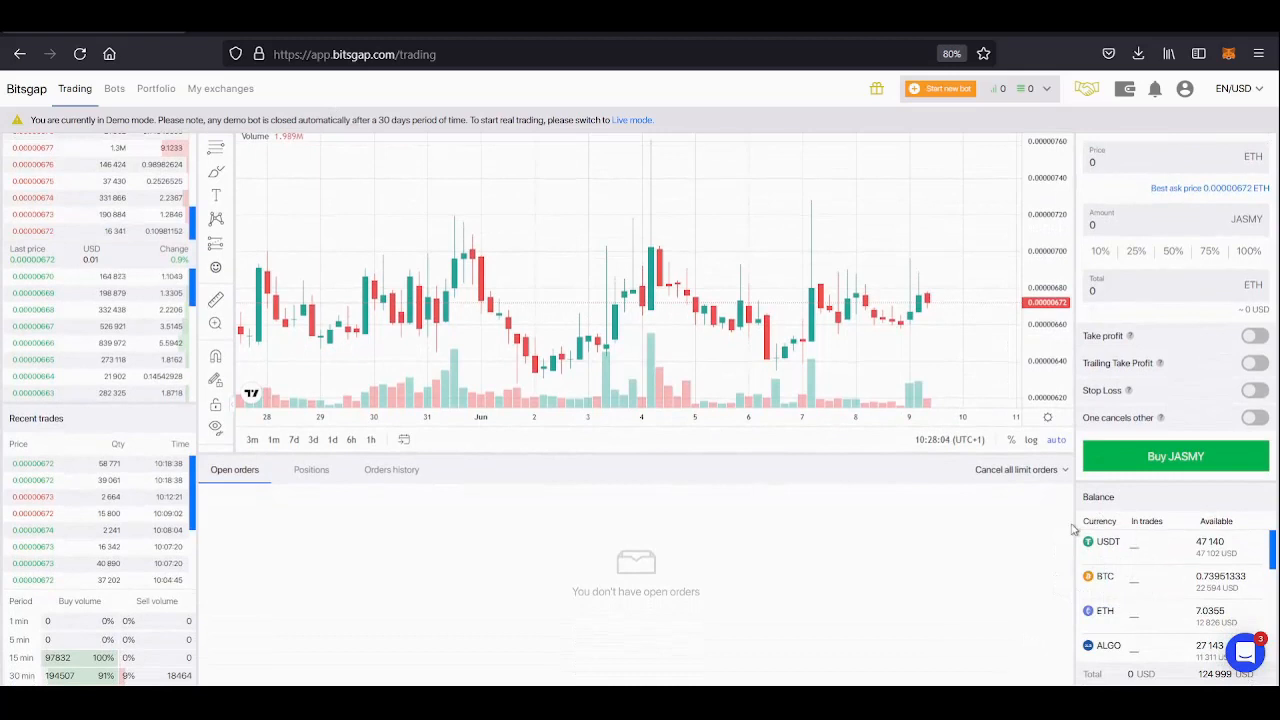
mouse_move(1044, 612)
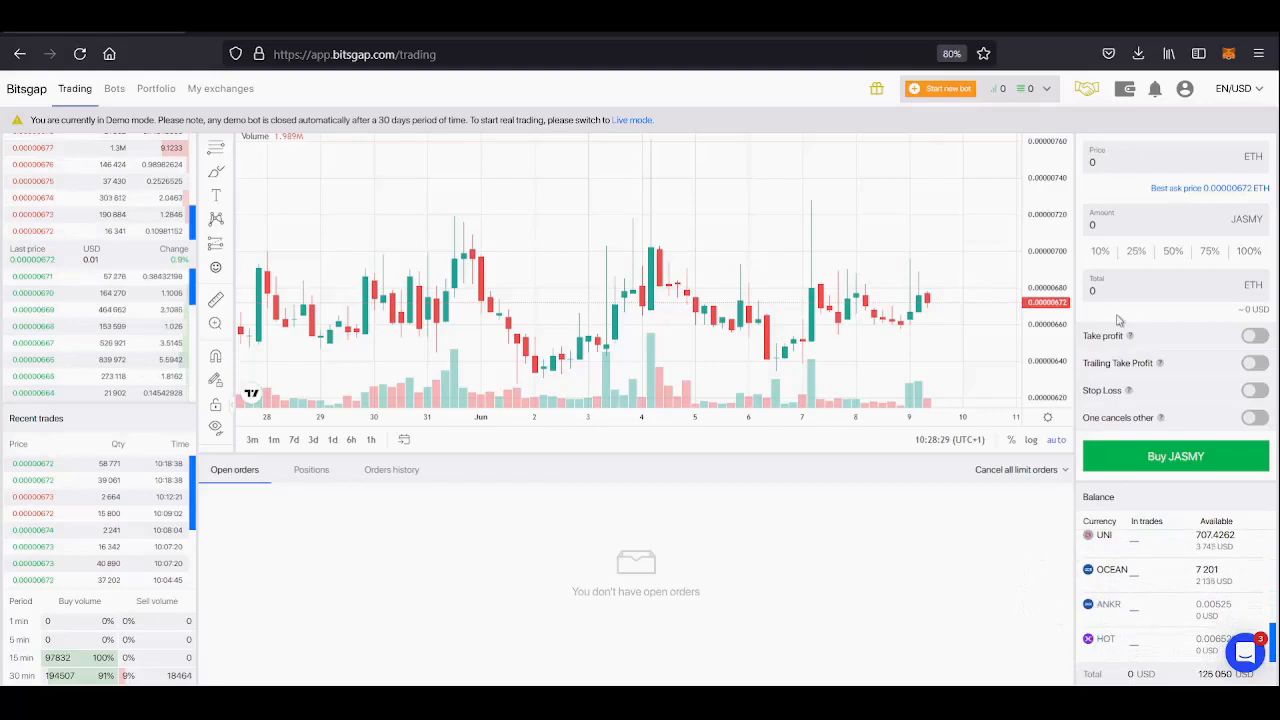
left_click(1124, 88)
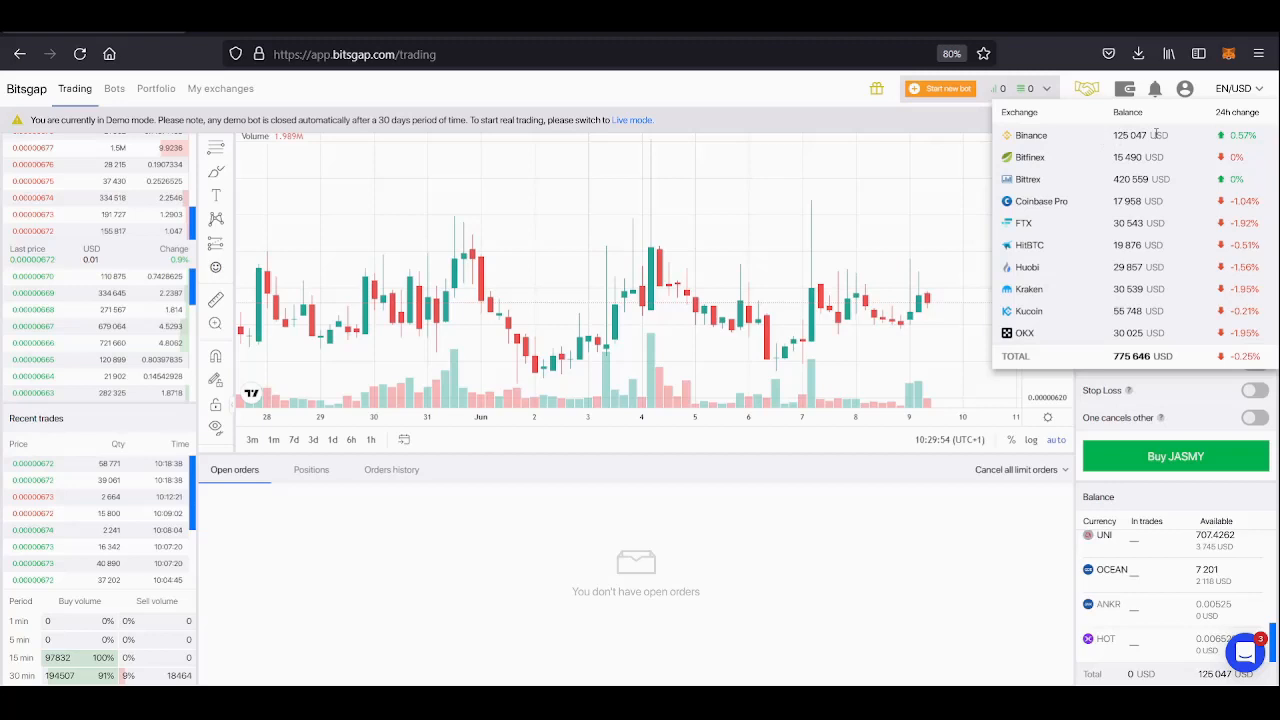
mouse_move(1164, 648)
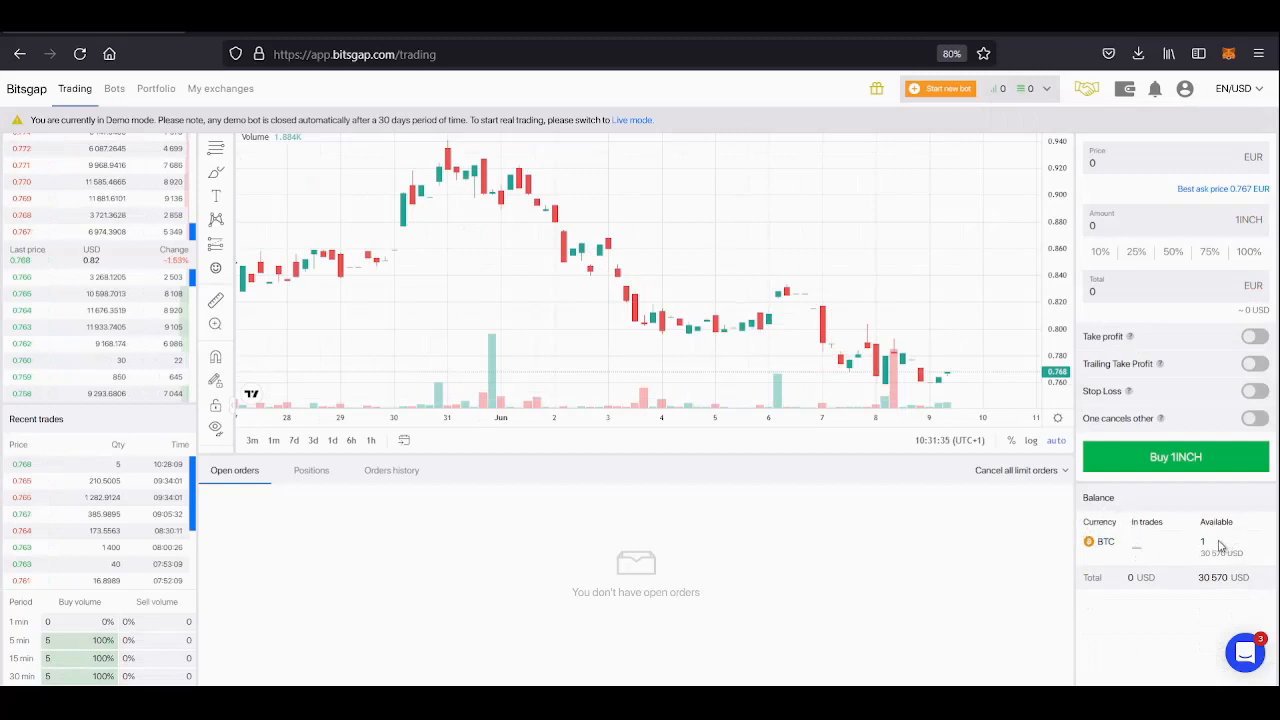
mouse_move(1140, 540)
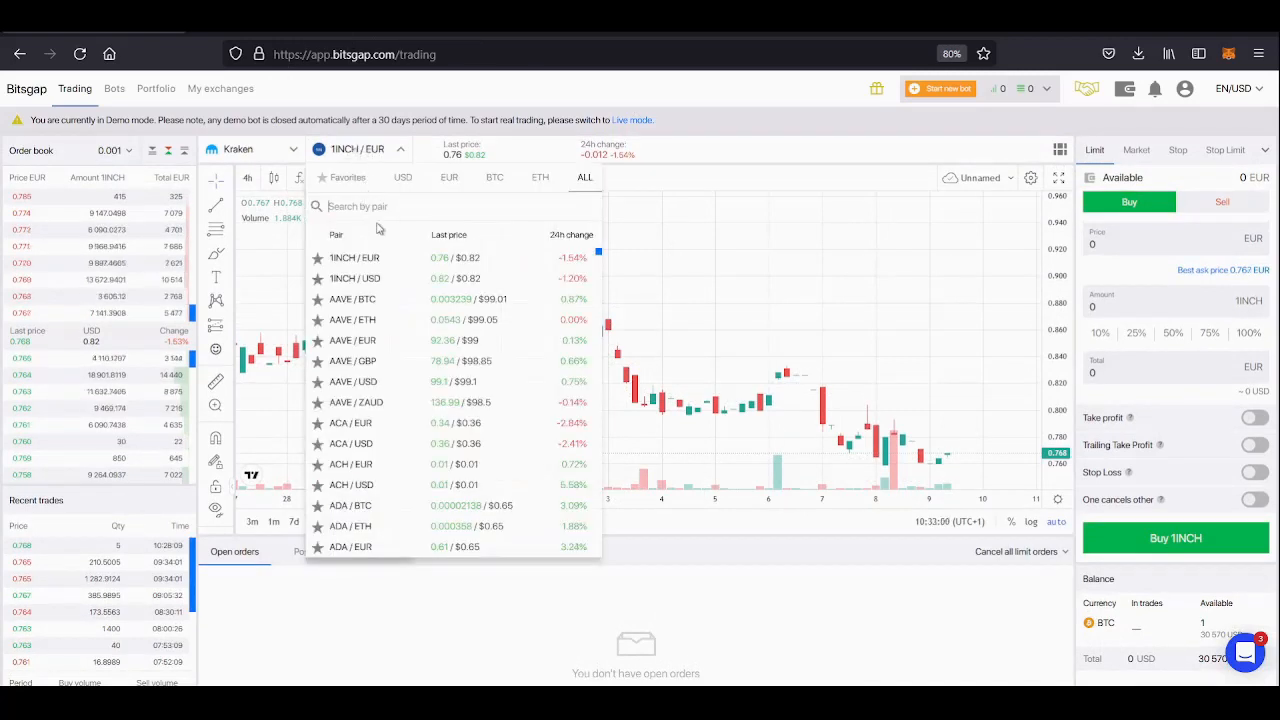
Market-sell 50% of the BTC balance (0.5 BTC, about 15,311 USDT) on Kraken BTC/USDT.
left_click(352, 300)
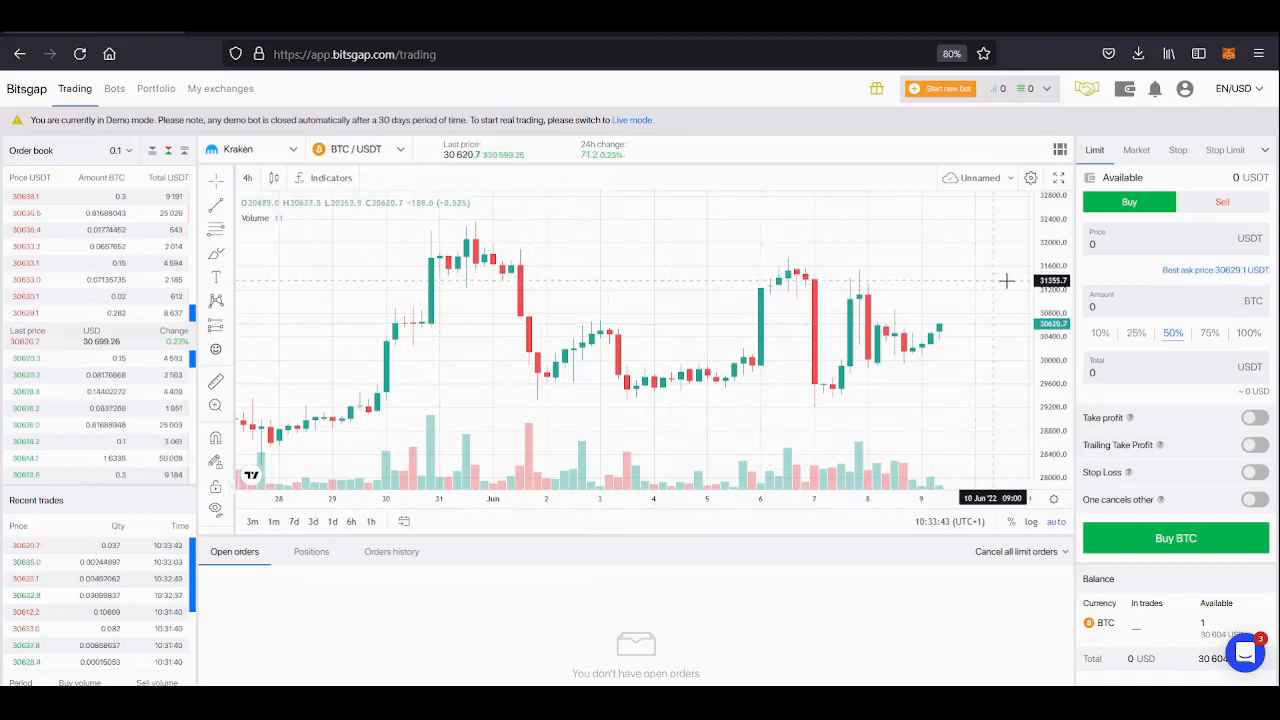
left_click(1222, 202)
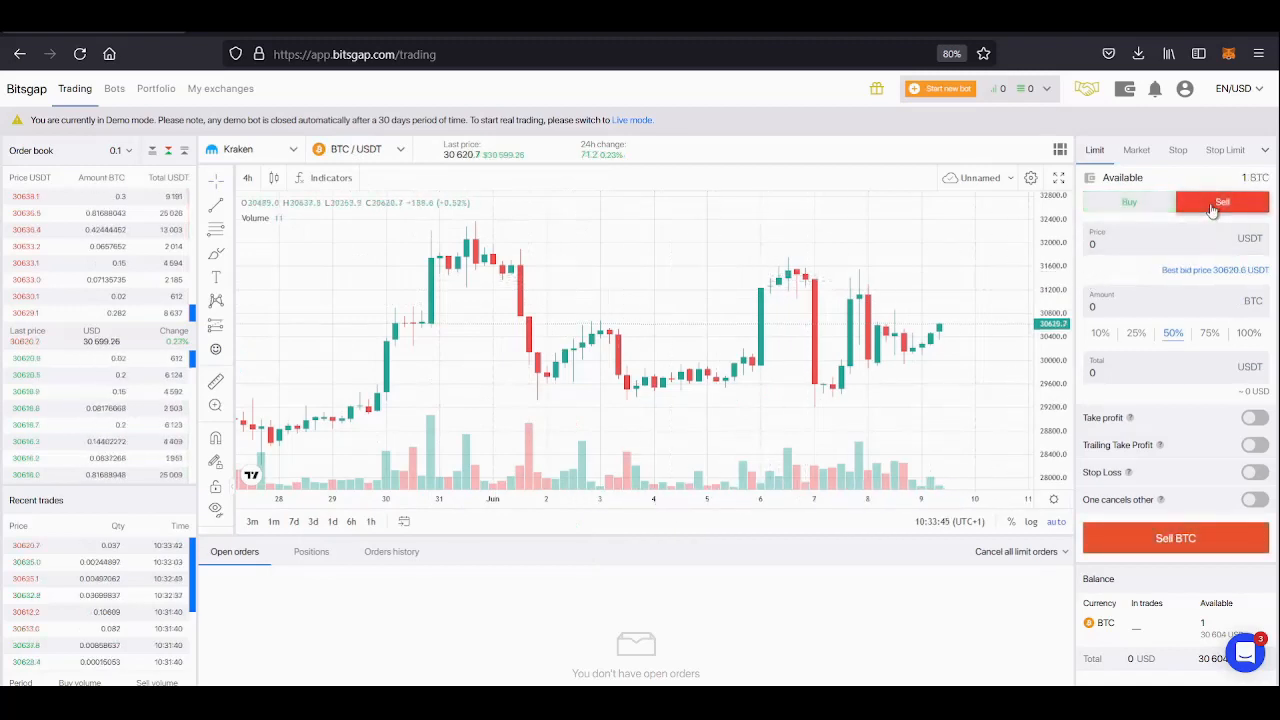
left_click(1172, 332)
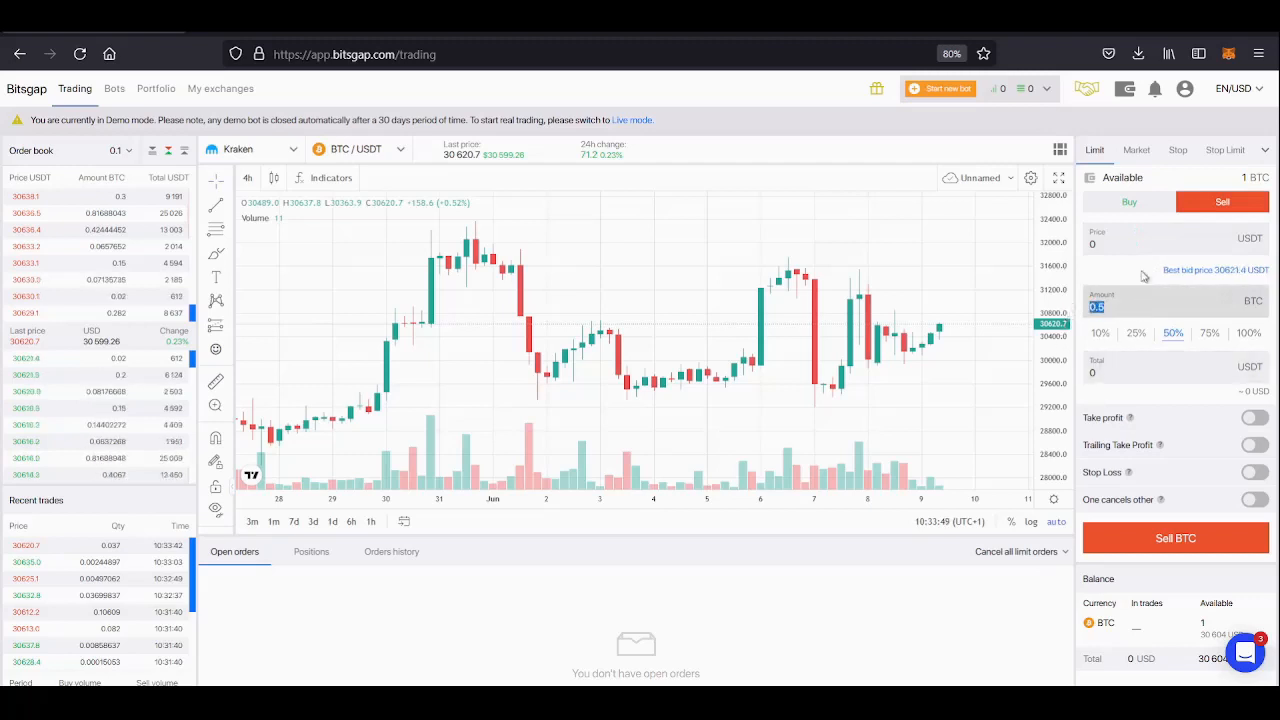
left_click(1136, 150)
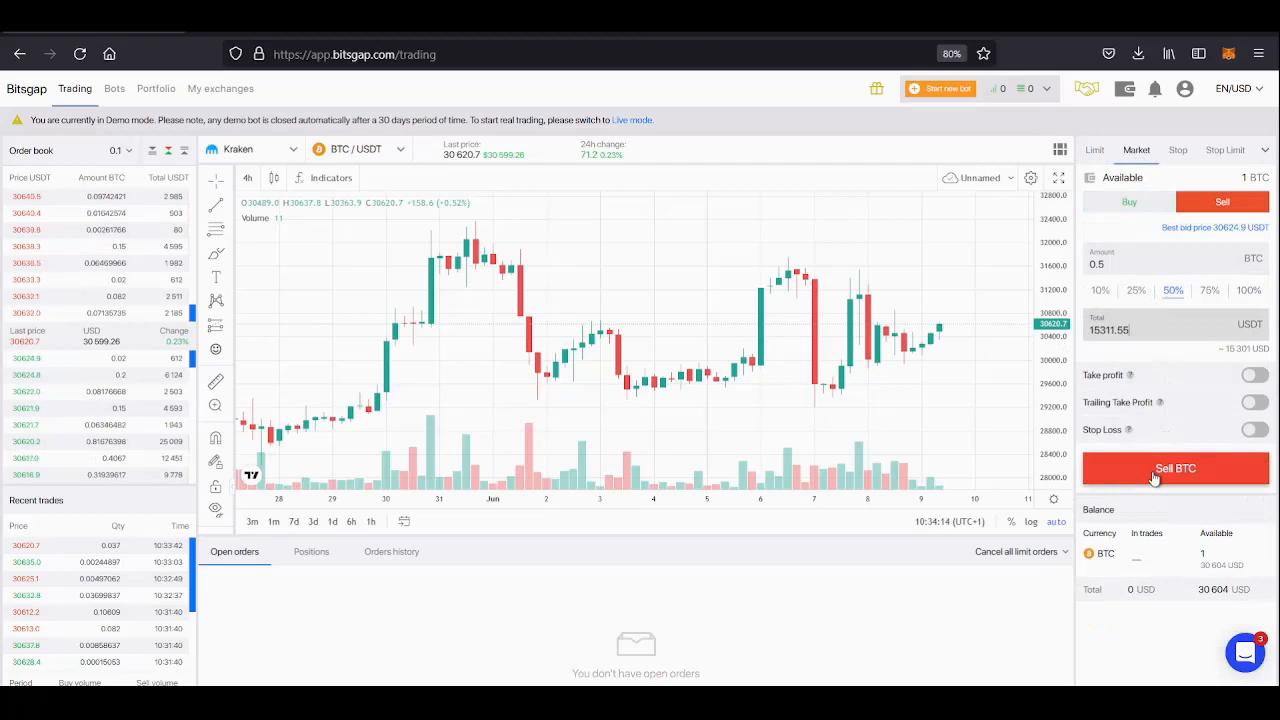
left_click(1176, 468)
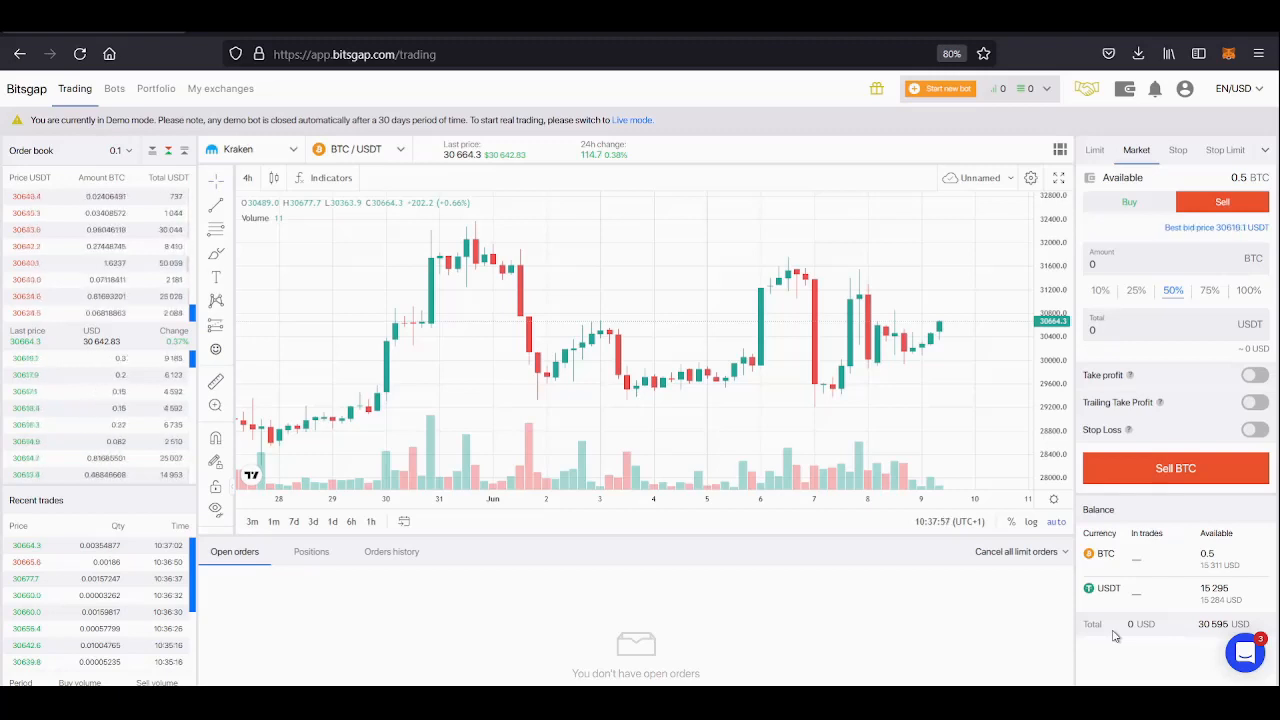
mouse_move(996, 620)
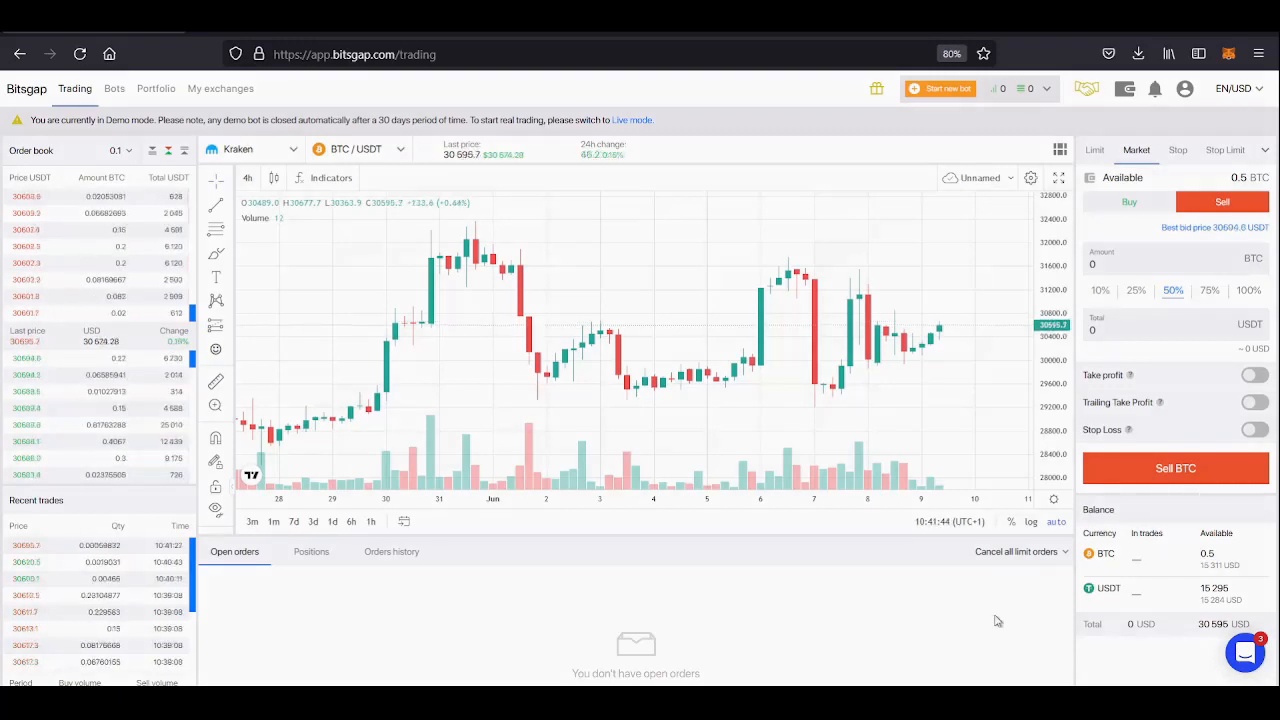